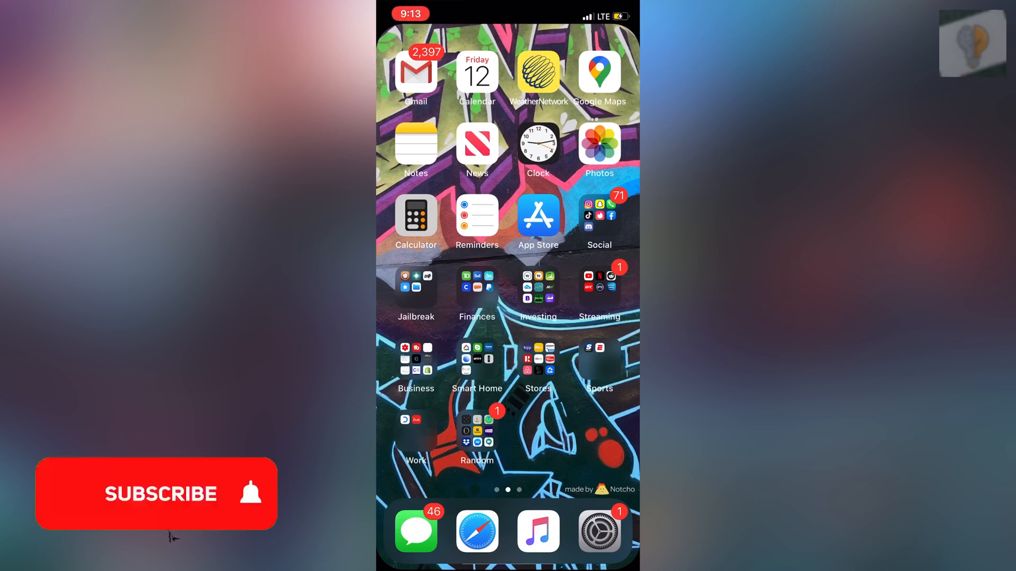
- Launch the Settings app from the dock
left_click(156, 493)
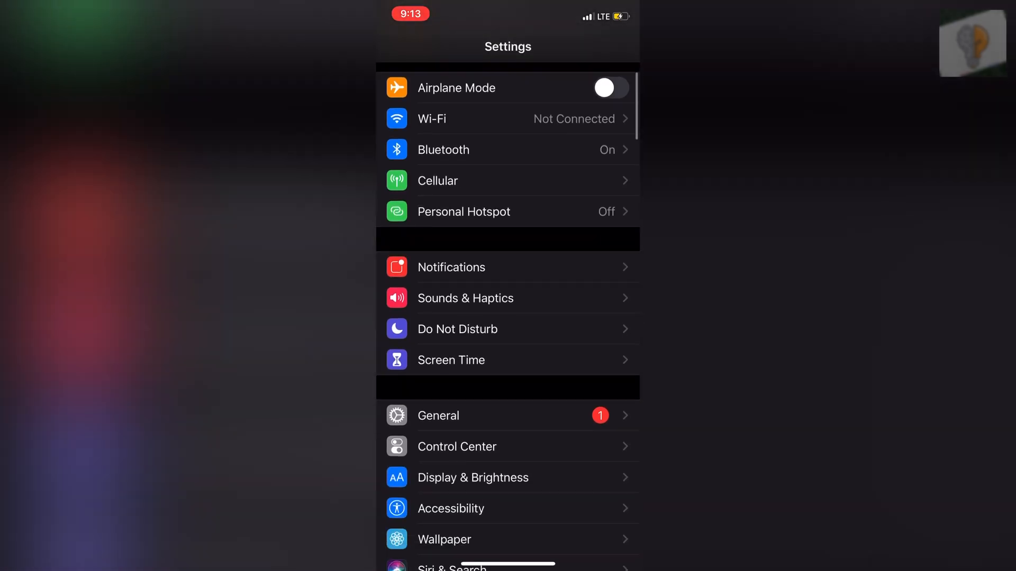
- Go into Notifications and scroll down toward Snapchat's preview options
scroll("down", 3)
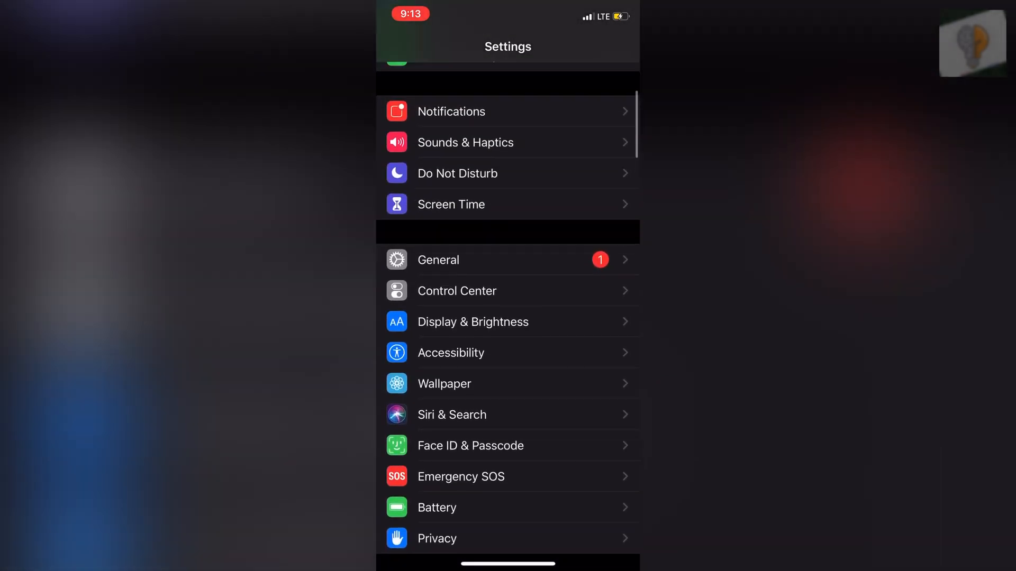
left_click(451, 111)
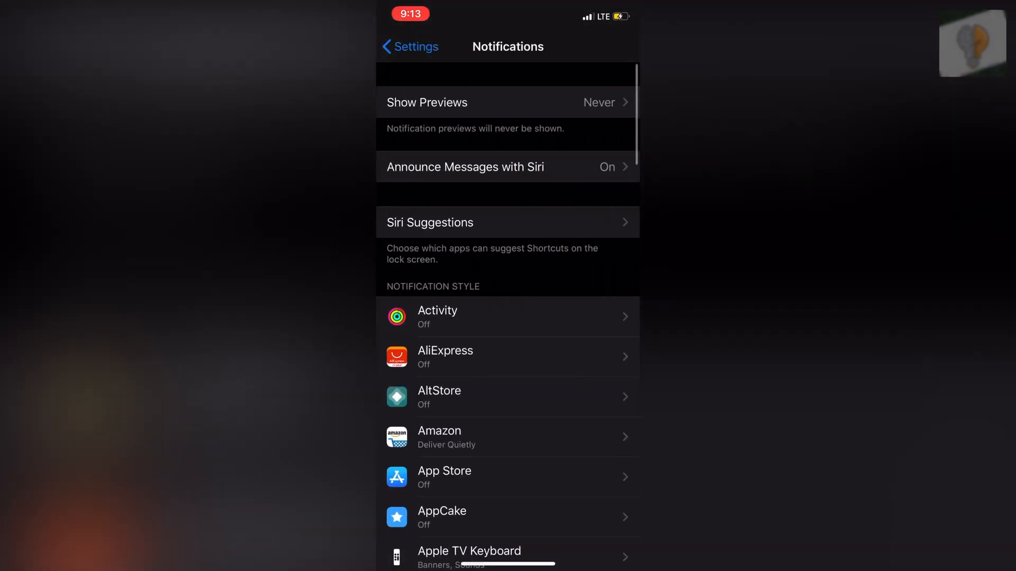
scroll("down", 3)
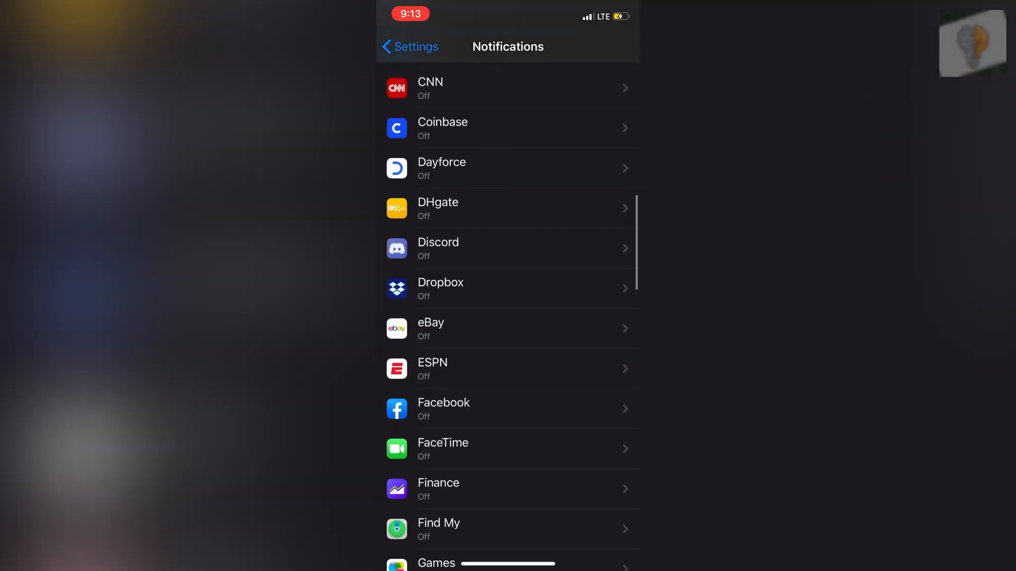
scroll("down", 3)
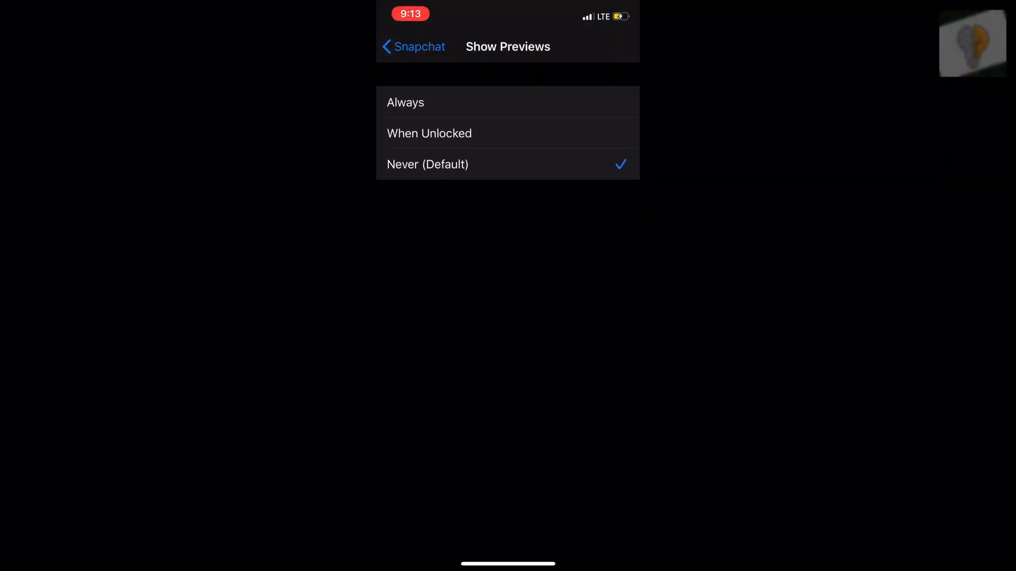
- Choose When Unlocked for Snapchat previews and return to its notification page
left_click(429, 133)
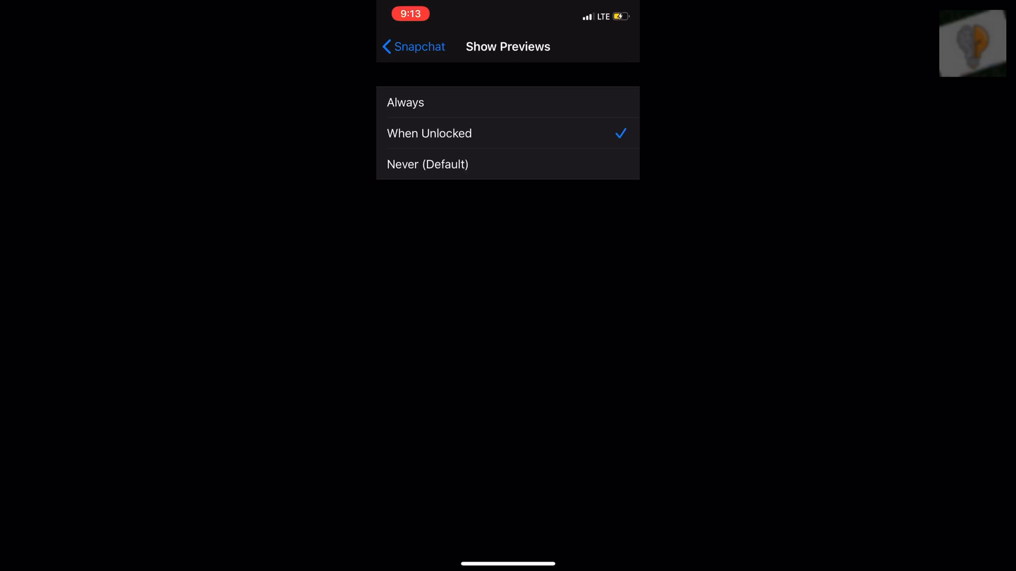
left_click(413, 46)
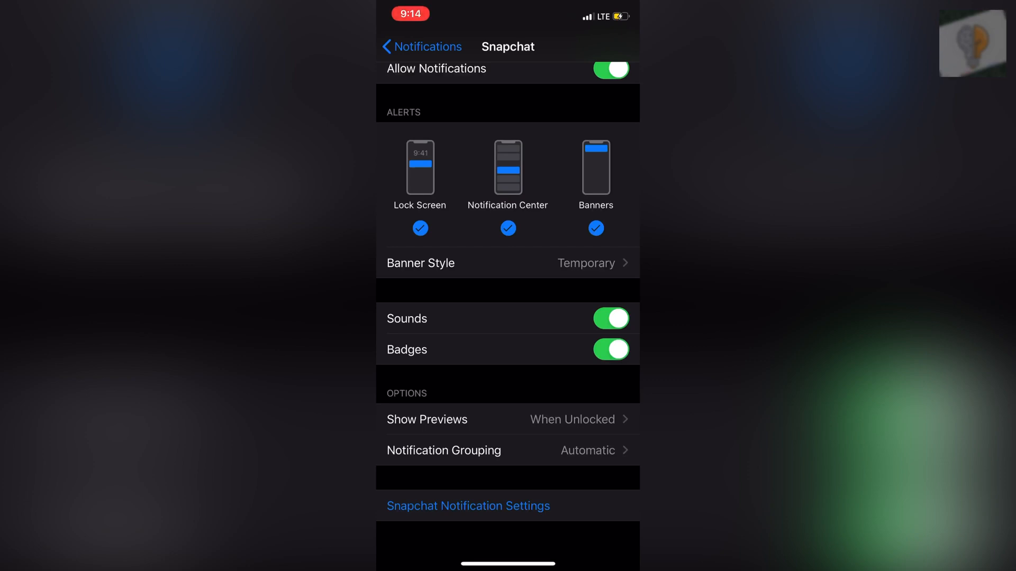
left_click(420, 229)
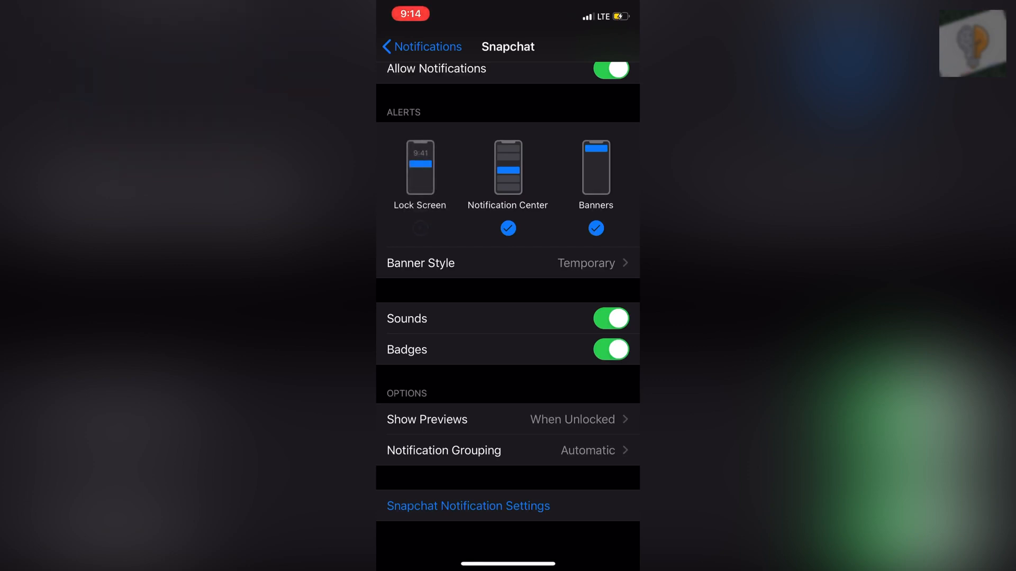
left_click(420, 174)
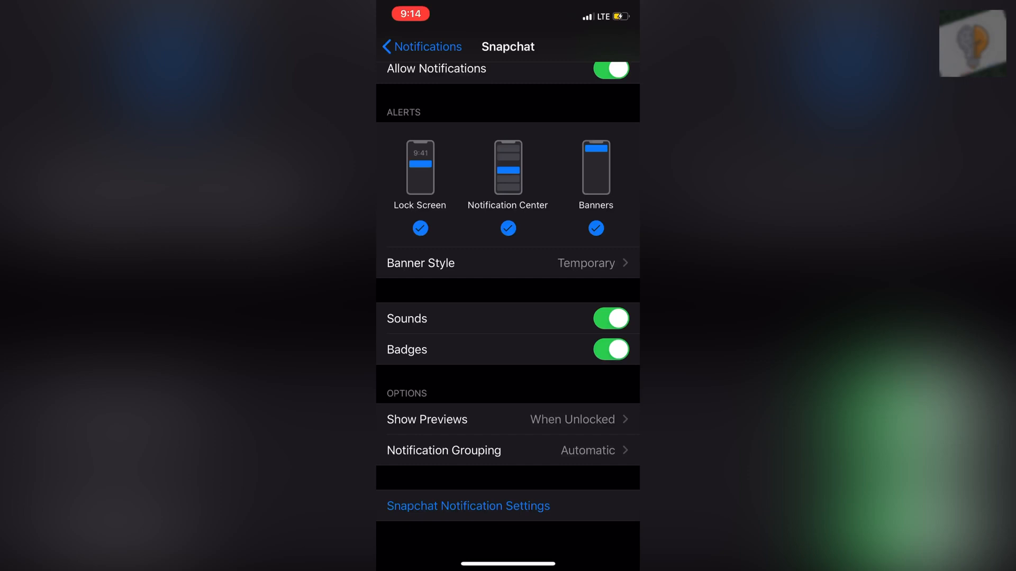